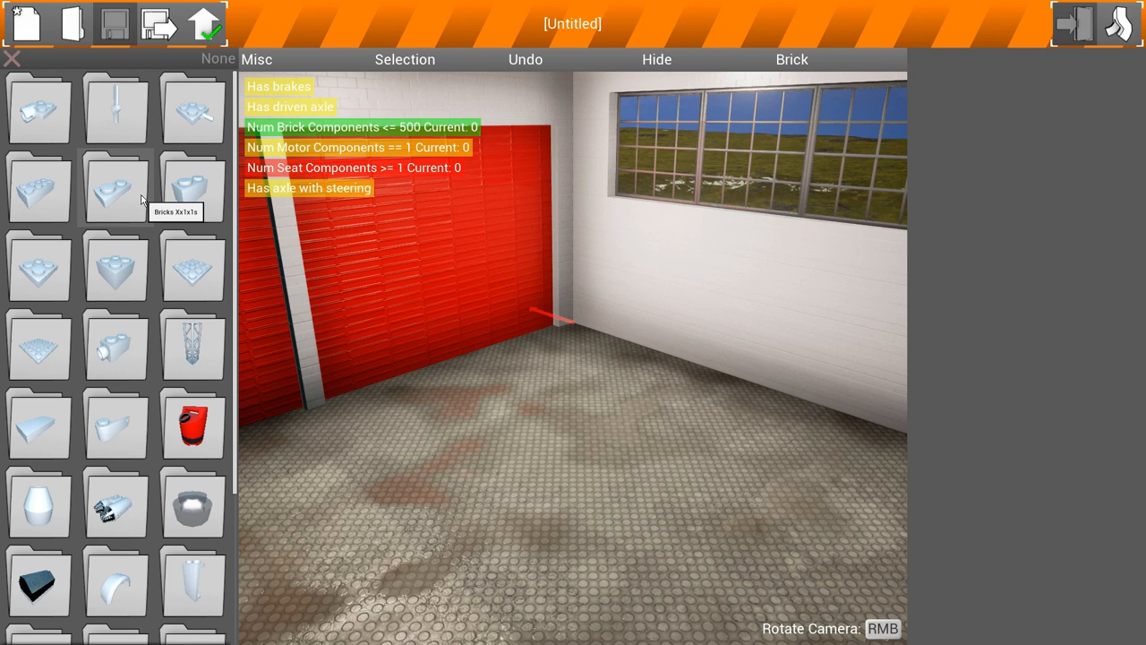
pyautogui.moveTo(197, 279)
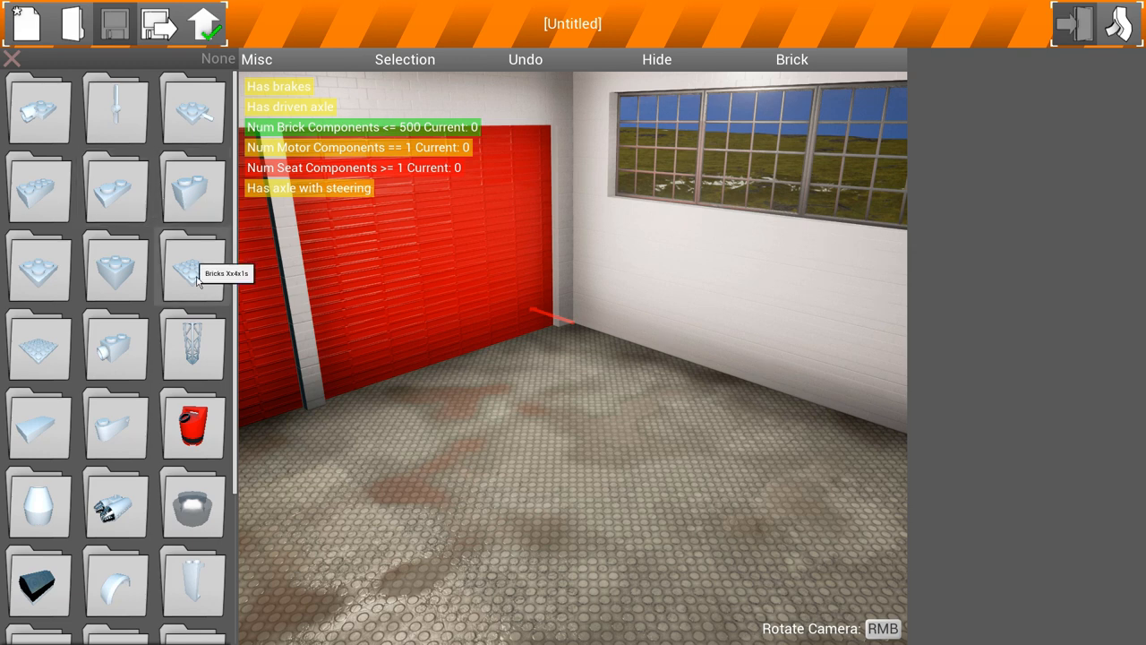
# Step: Place a thruster brick from the Thrusters category, then return to the category list
pyautogui.scroll(-3)
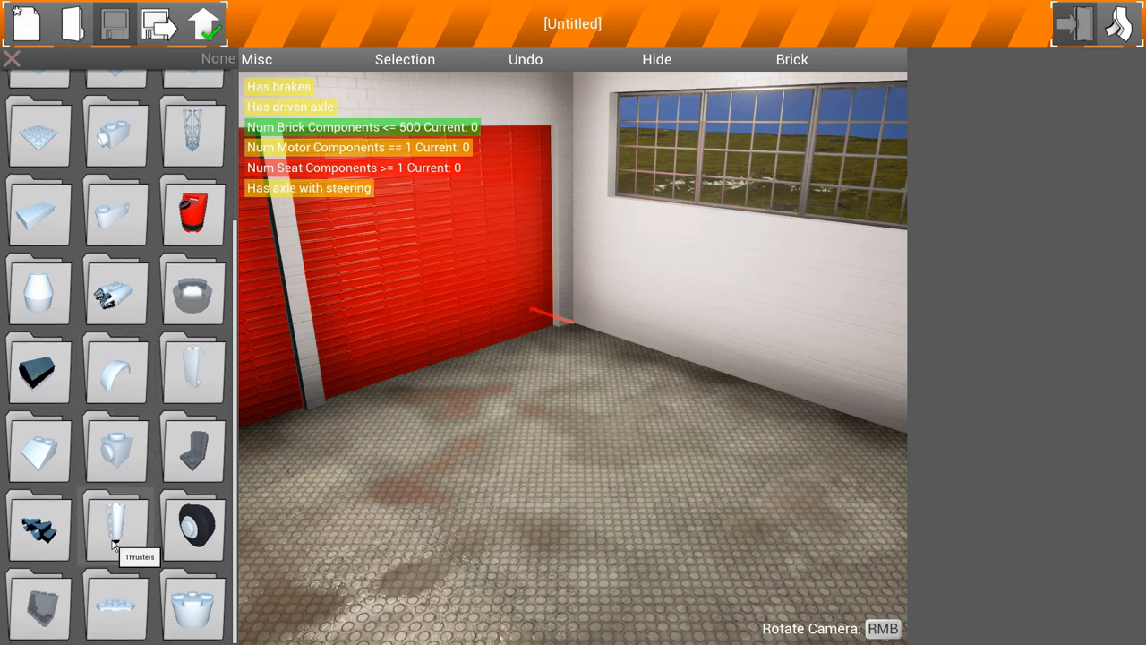
pyautogui.click(115, 527)
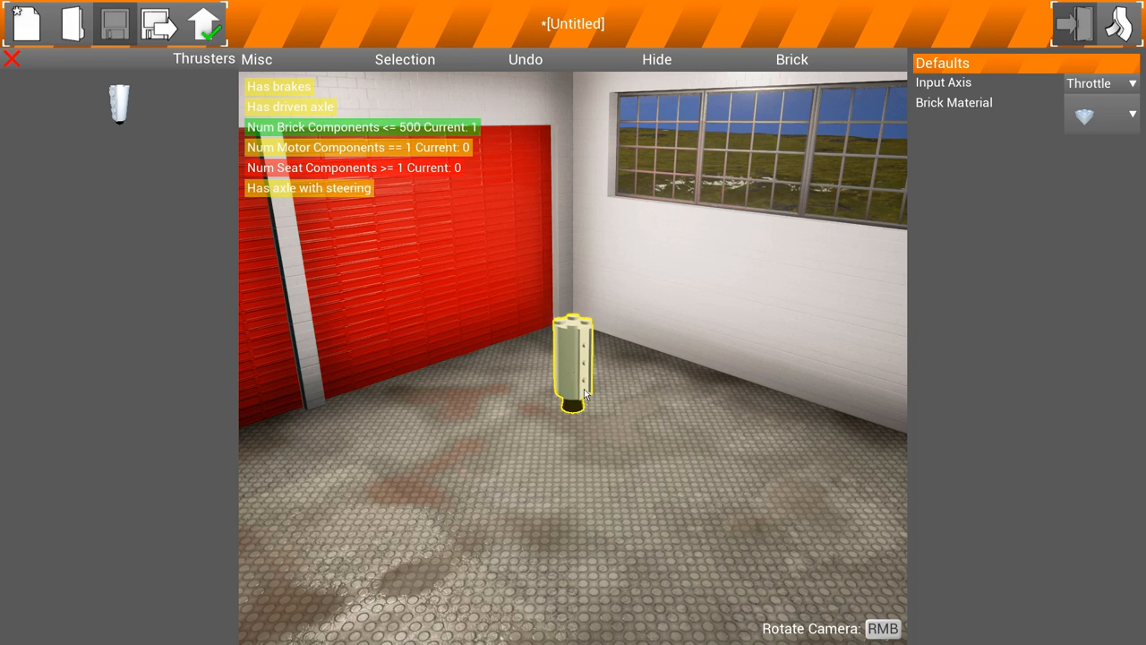
pyautogui.moveTo(607, 337)
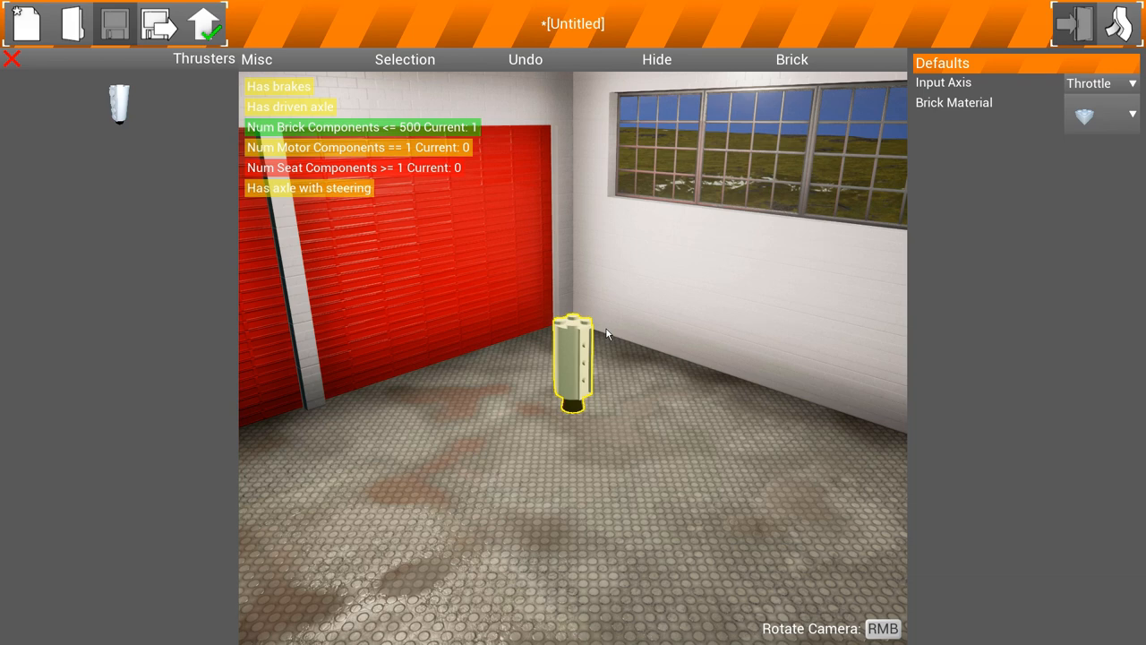
pyautogui.click(11, 61)
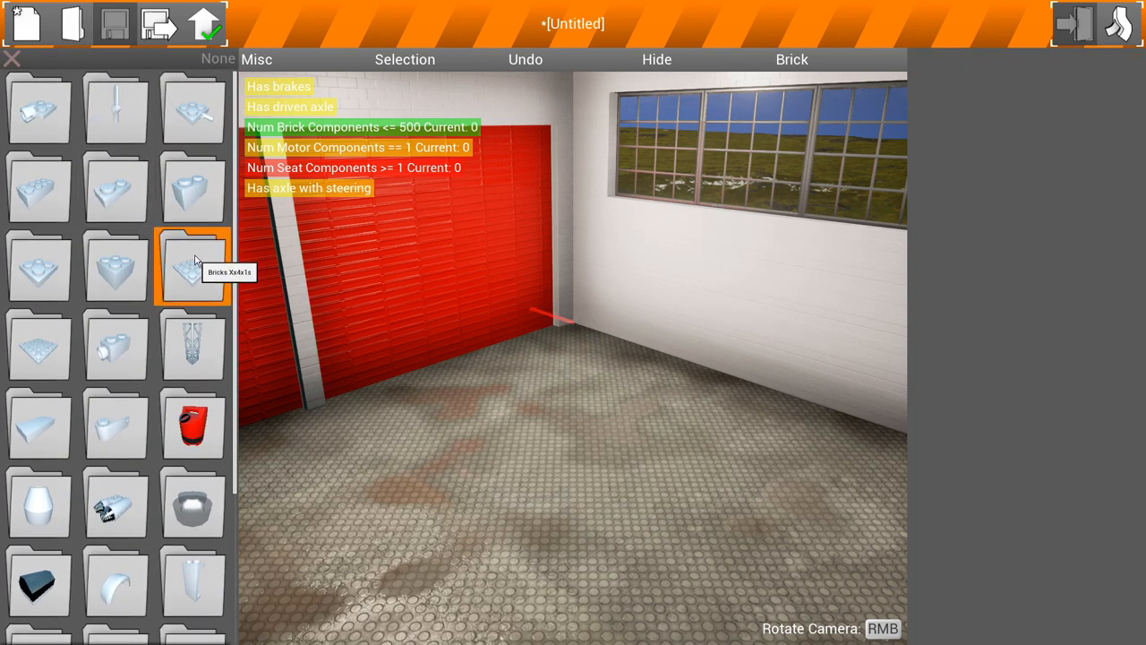
# Step: Lay plate bricks for a wide chassis, add an engine, and choose an offroad wheel
pyautogui.click(194, 265)
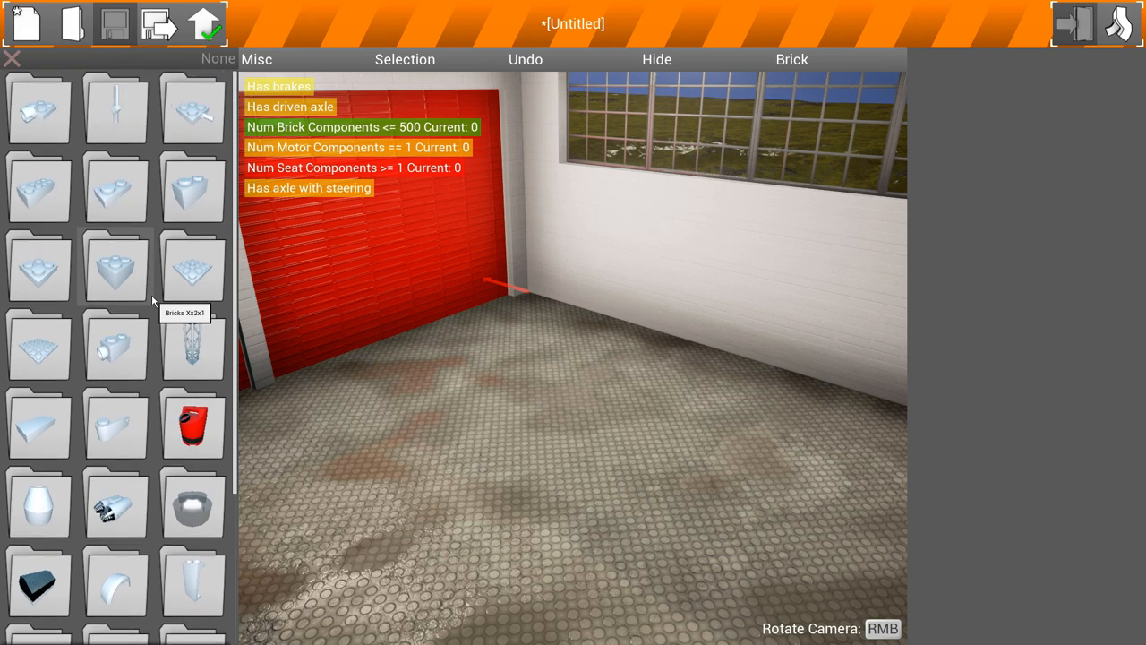
pyautogui.click(115, 268)
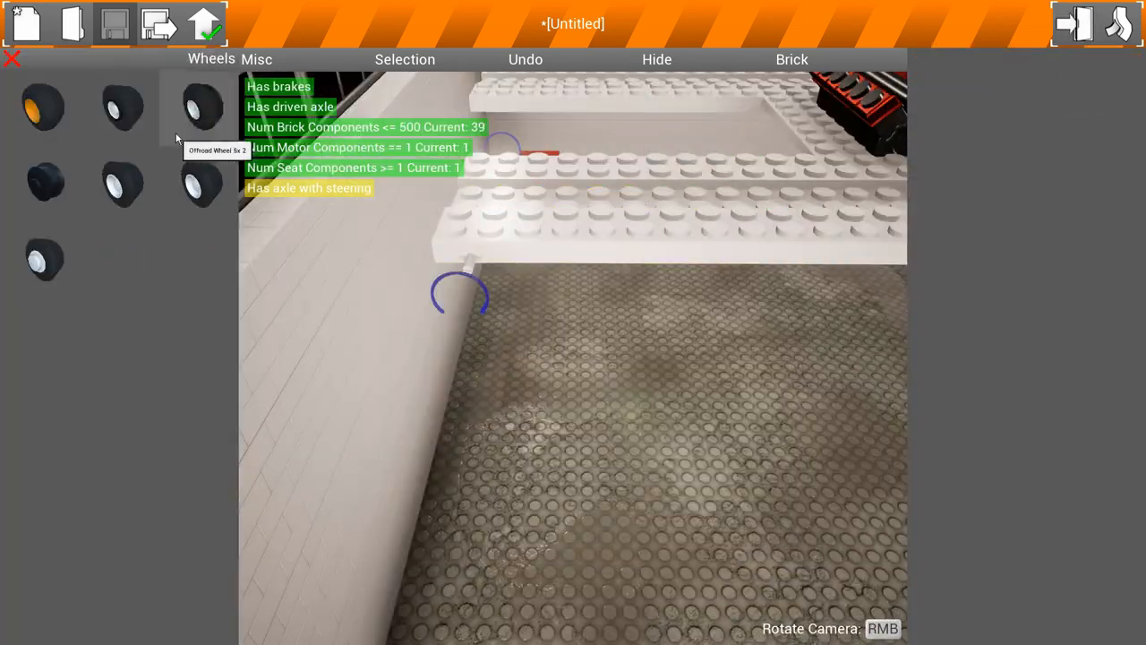
pyautogui.click(199, 107)
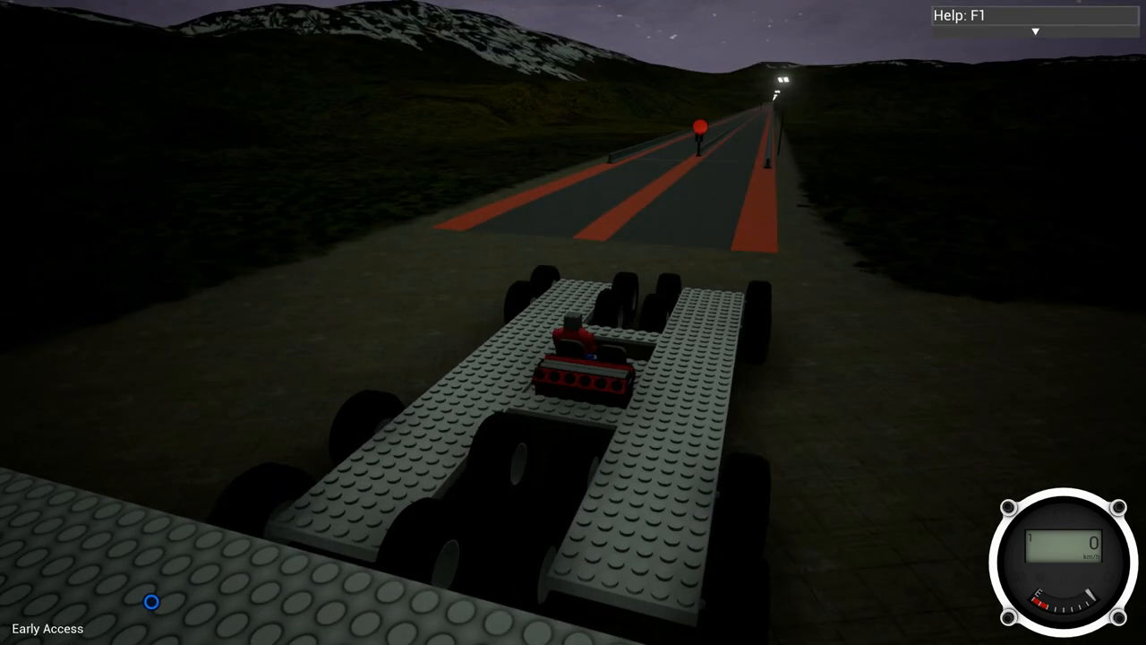
# Step: Accelerate the wheeled plate chassis forward down the night road
pyautogui.press('w')
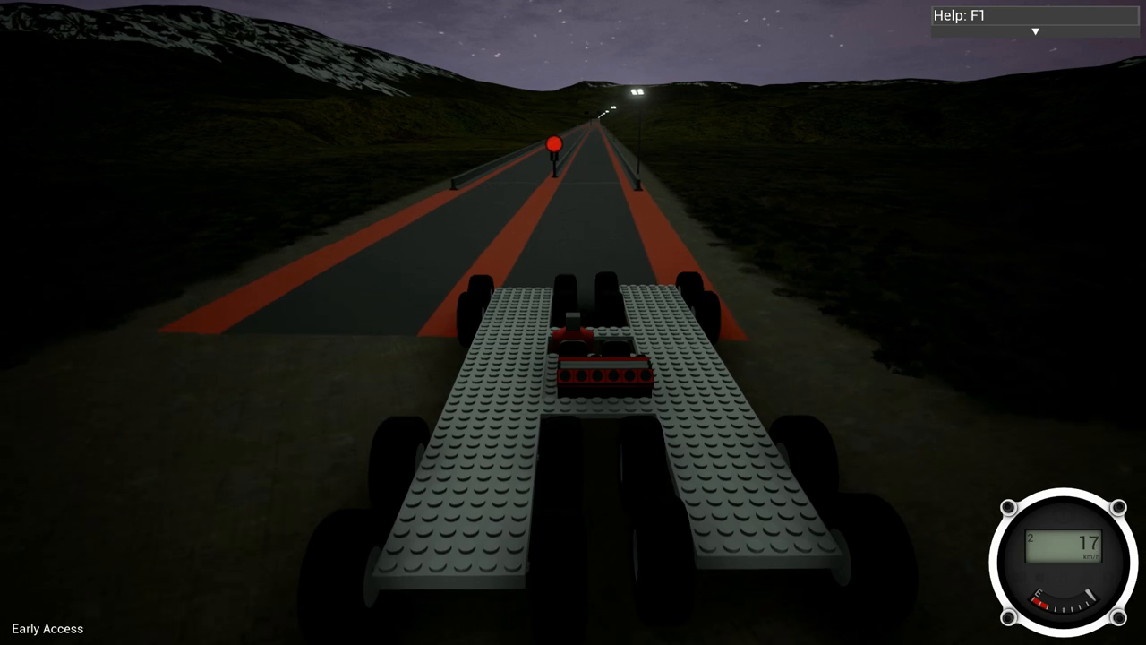
pyautogui.press('w')
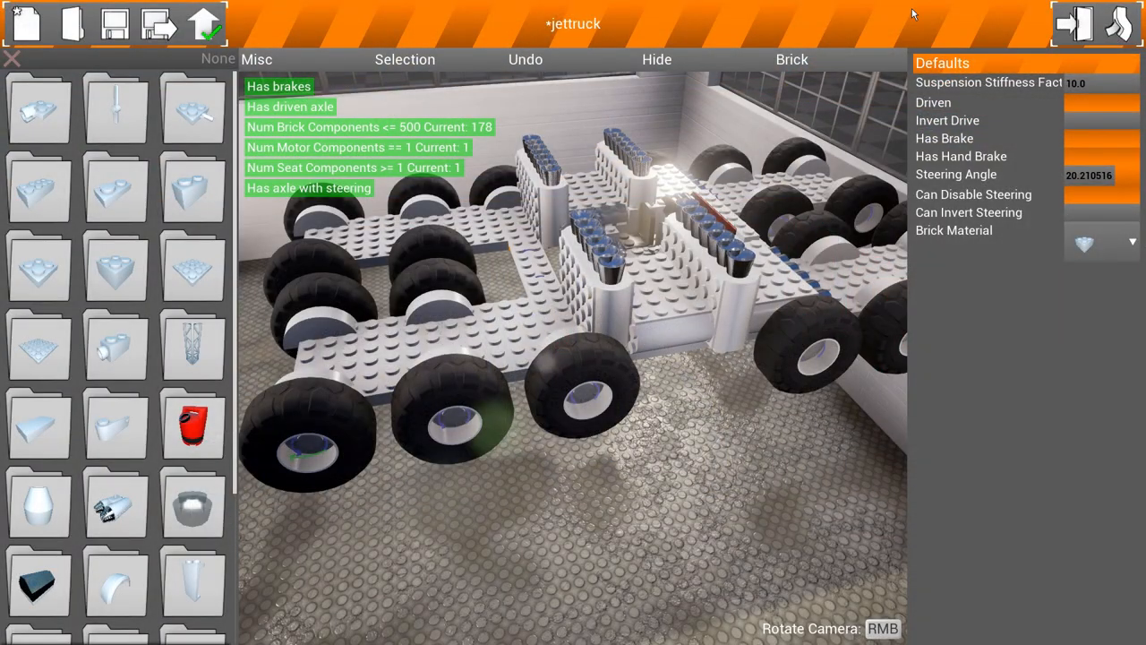
# Step: Duplicate the thruster stacks on jettruck, bringing it to 432 bricks
pyautogui.click(113, 26)
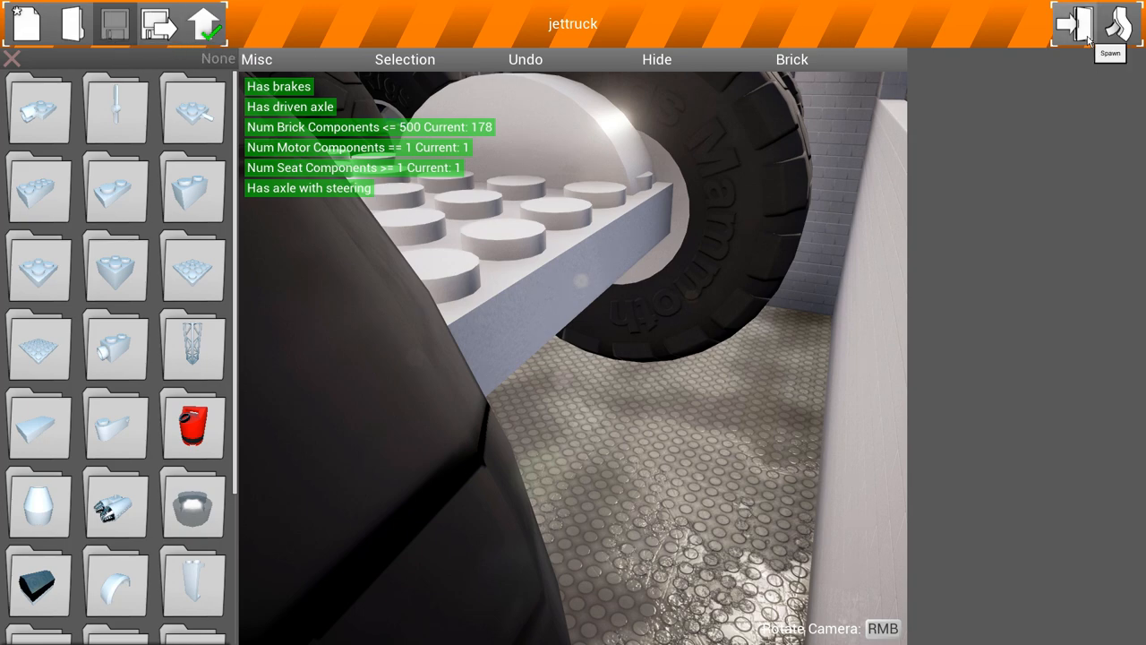
pyautogui.click(1074, 25)
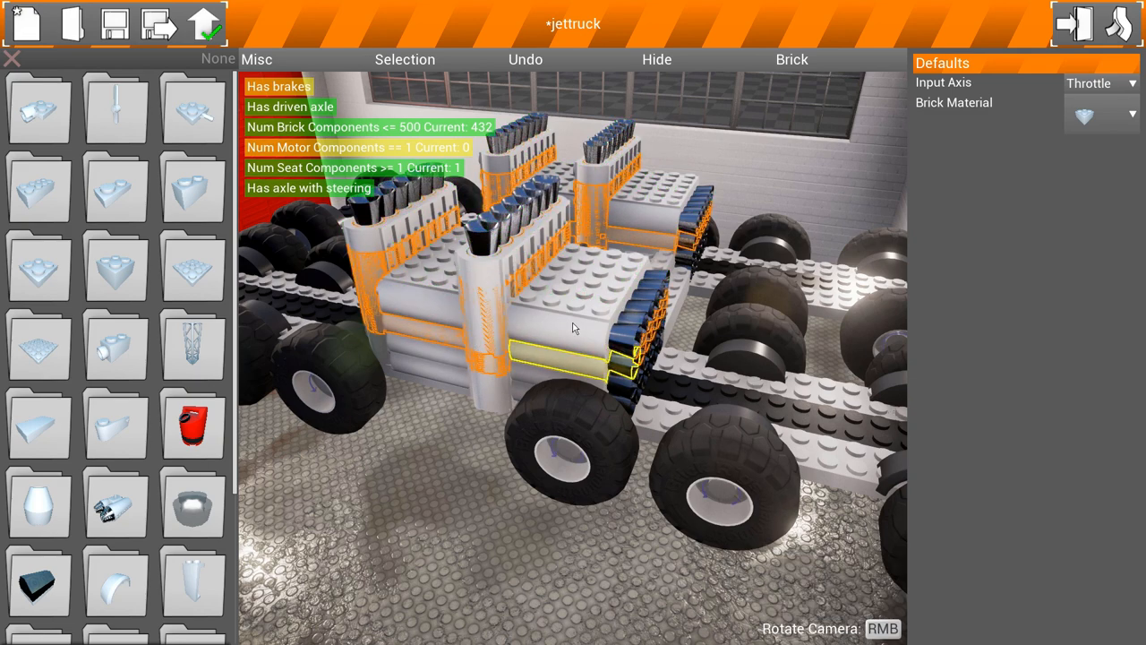
# Step: Spawn jettruck into the world, confirming the high brick count warning
pyautogui.click(108, 22)
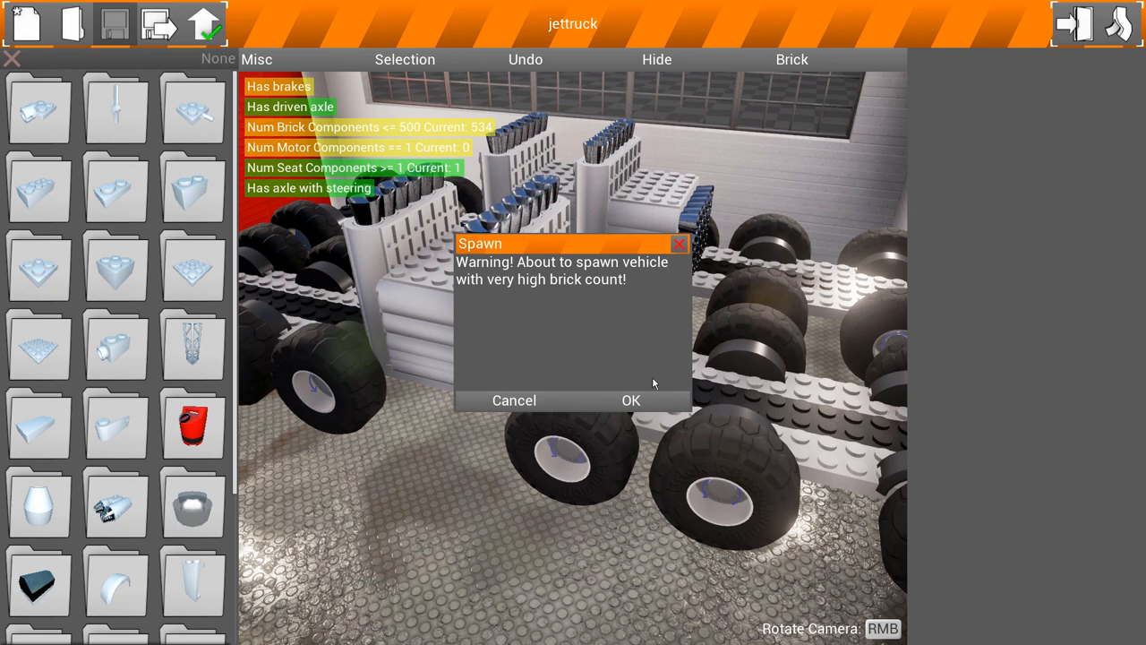
pyautogui.click(630, 401)
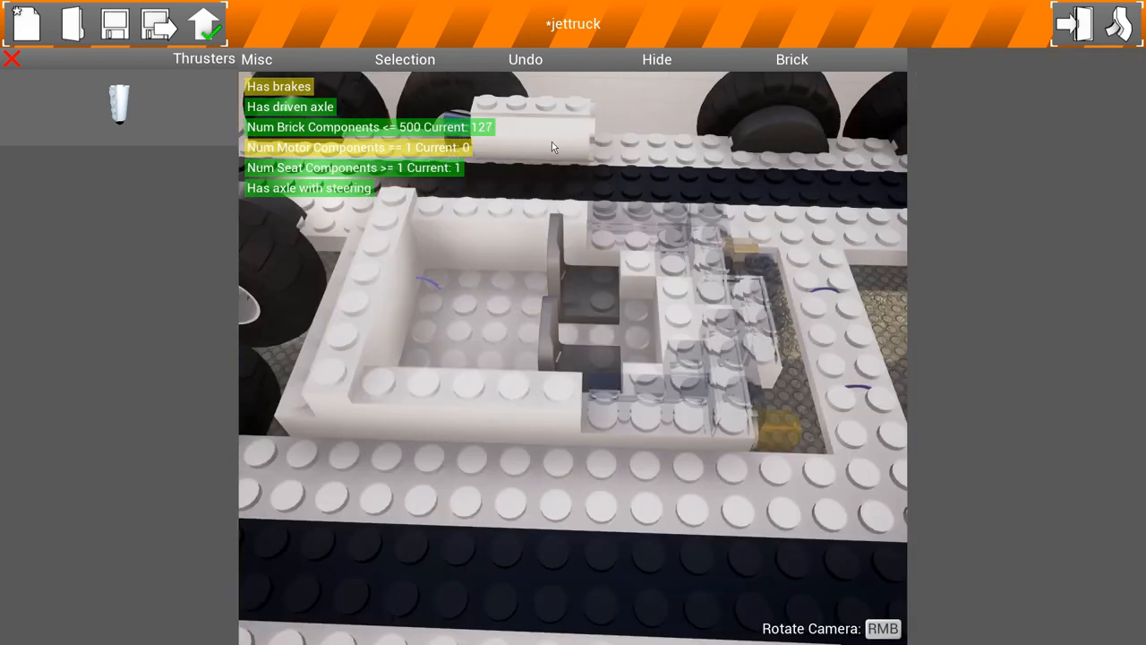
# Step: Fit four throttle-driven thrusters beside the seats in the central bay
pyautogui.click(587, 134)
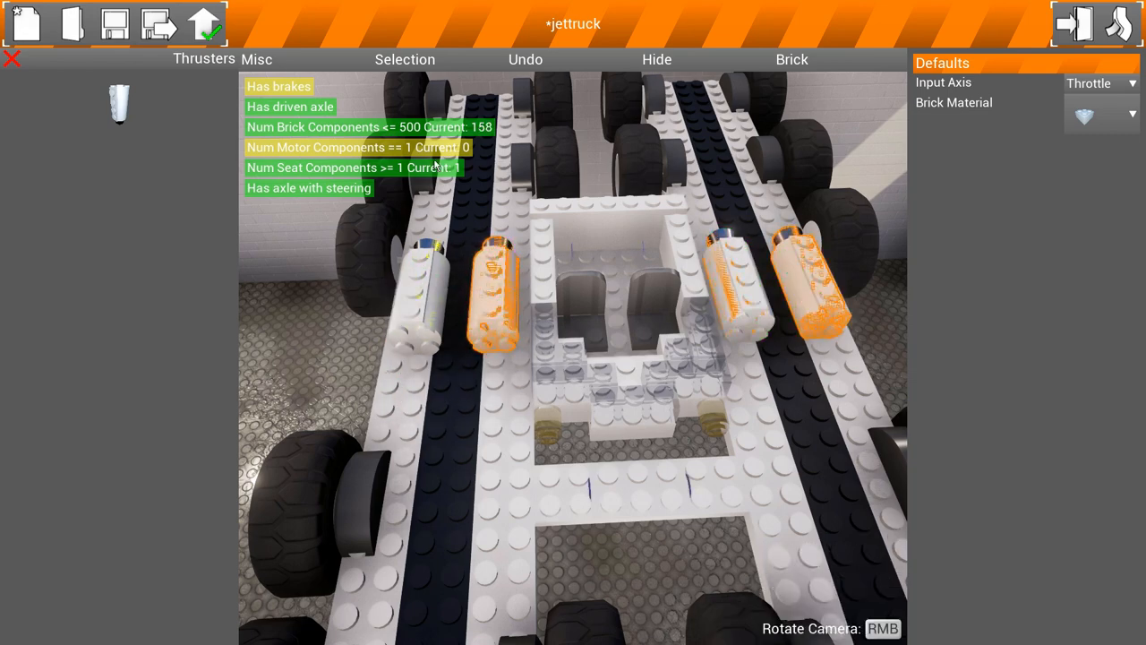
pyautogui.click(115, 22)
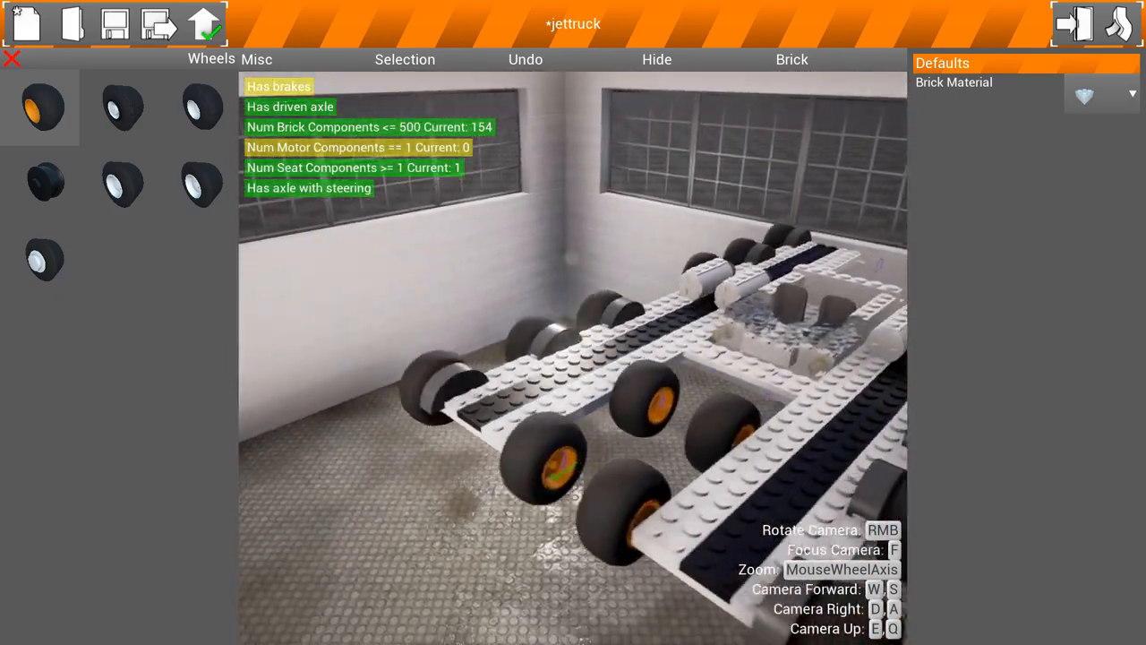
# Step: Bring up the Selection options for the orange-hubbed rail wheels
pyautogui.click(405, 59)
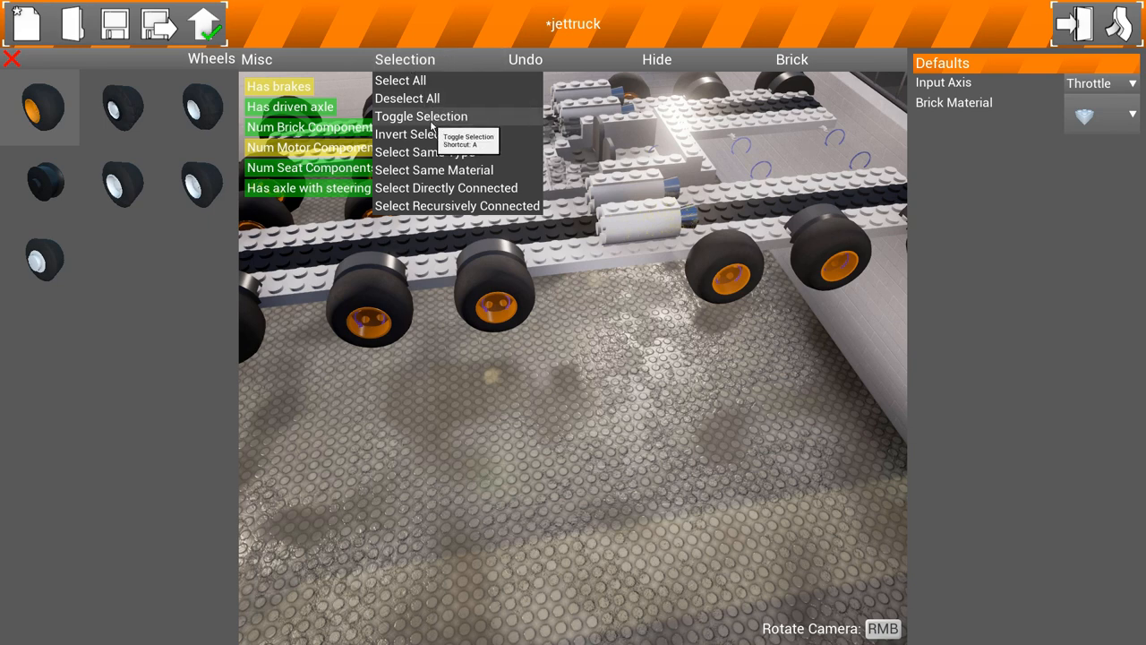
pyautogui.moveTo(419, 135)
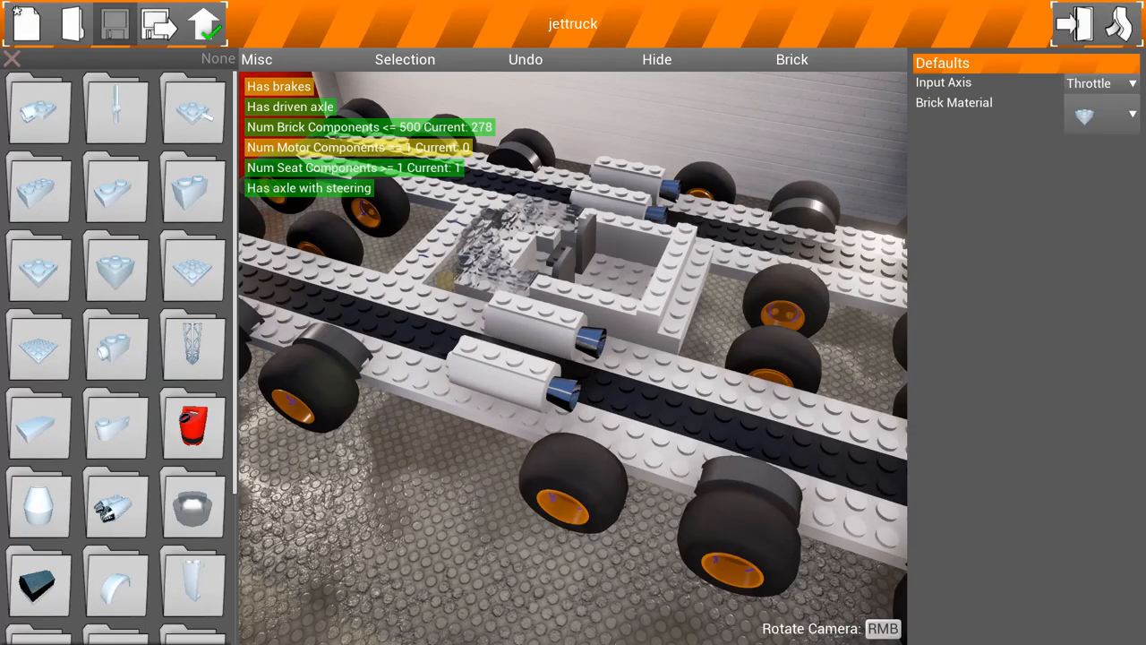
# Step: Select all same-type thrusters, duplicate them to 598 bricks, save as jettruck and spawn
pyautogui.click(405, 59)
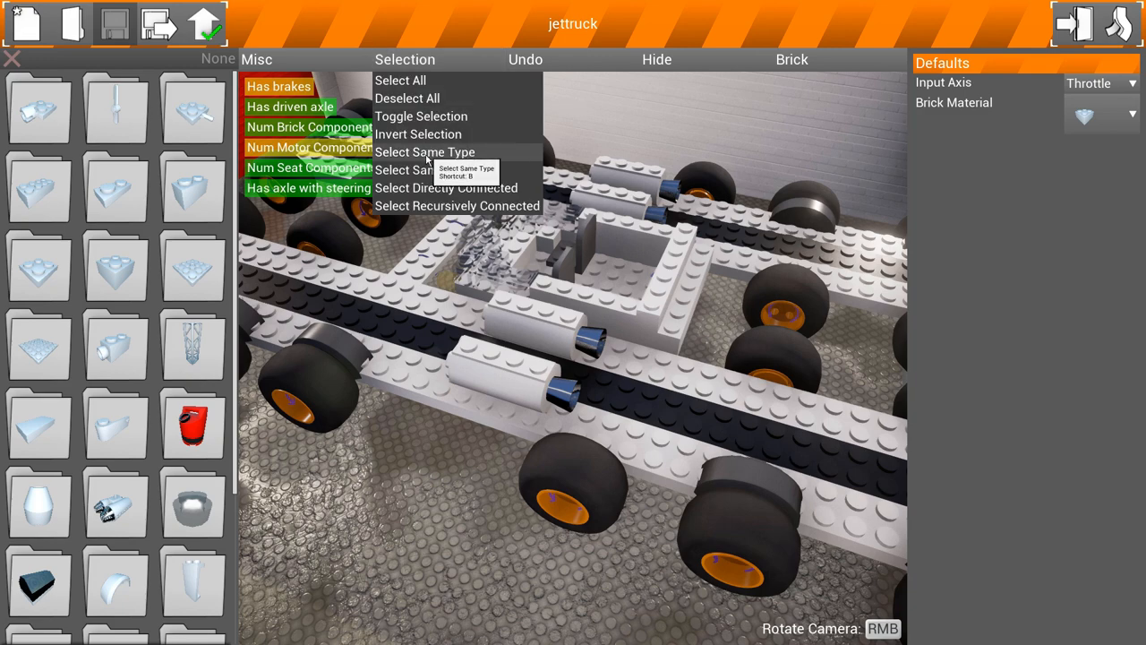
pyautogui.click(422, 150)
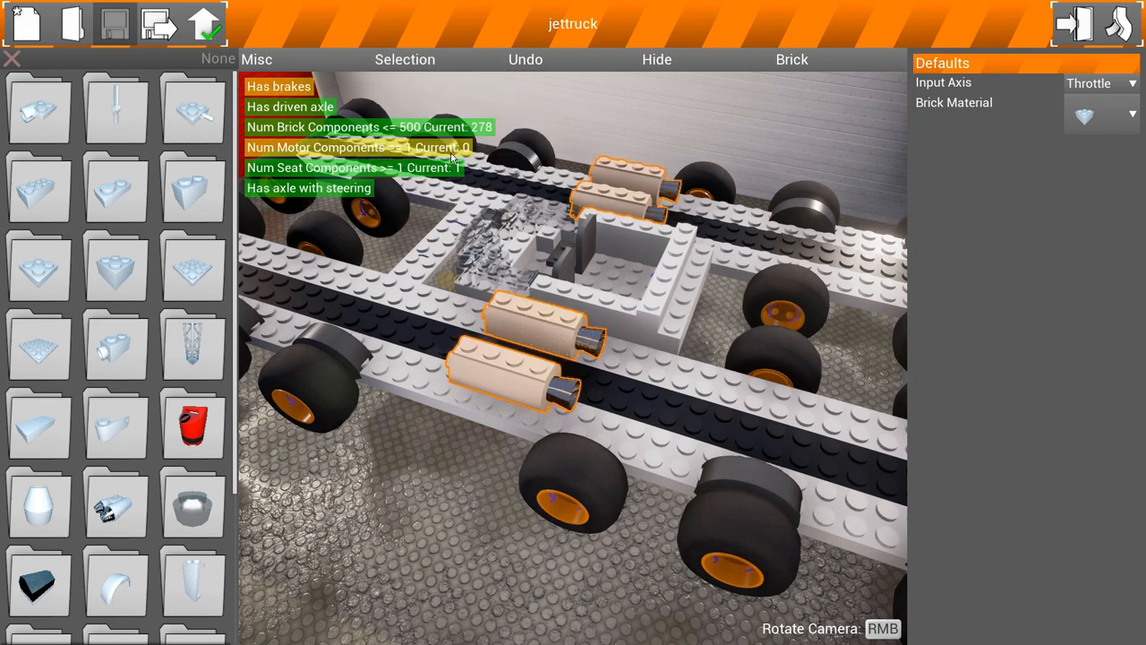
pyautogui.moveTo(427, 152)
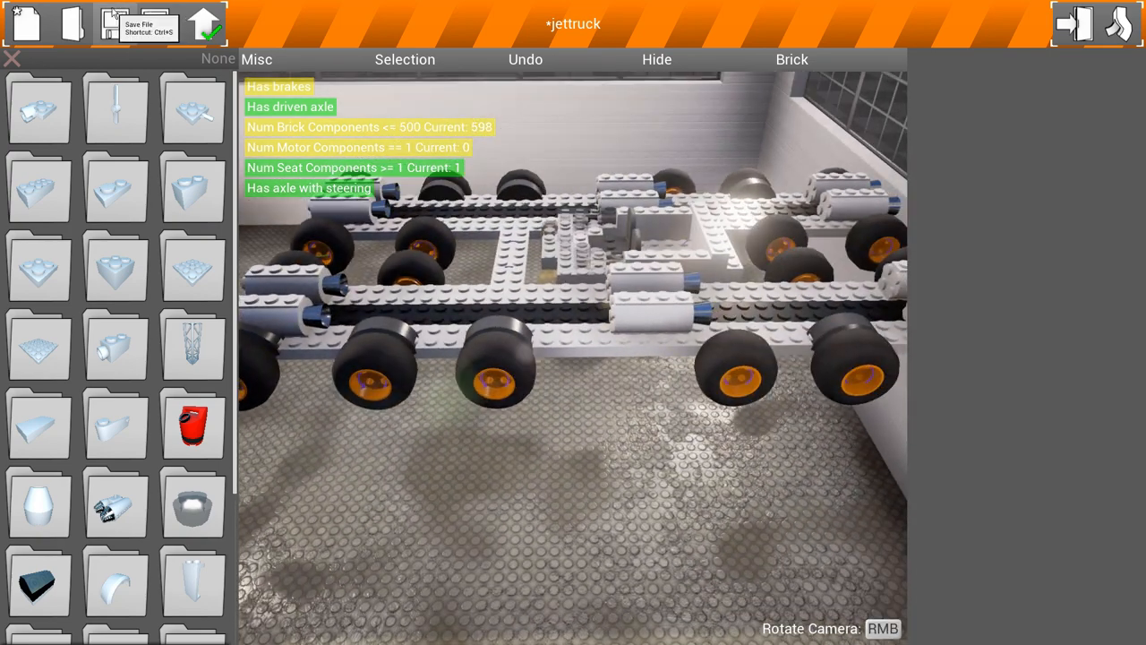
pyautogui.click(111, 21)
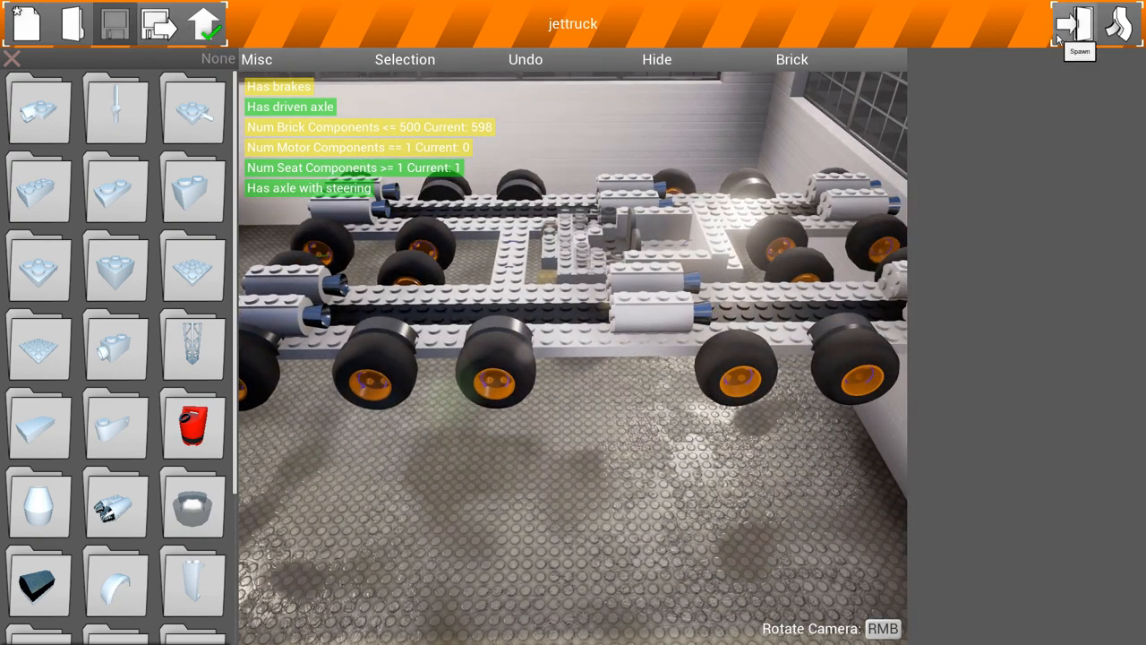
pyautogui.click(1071, 21)
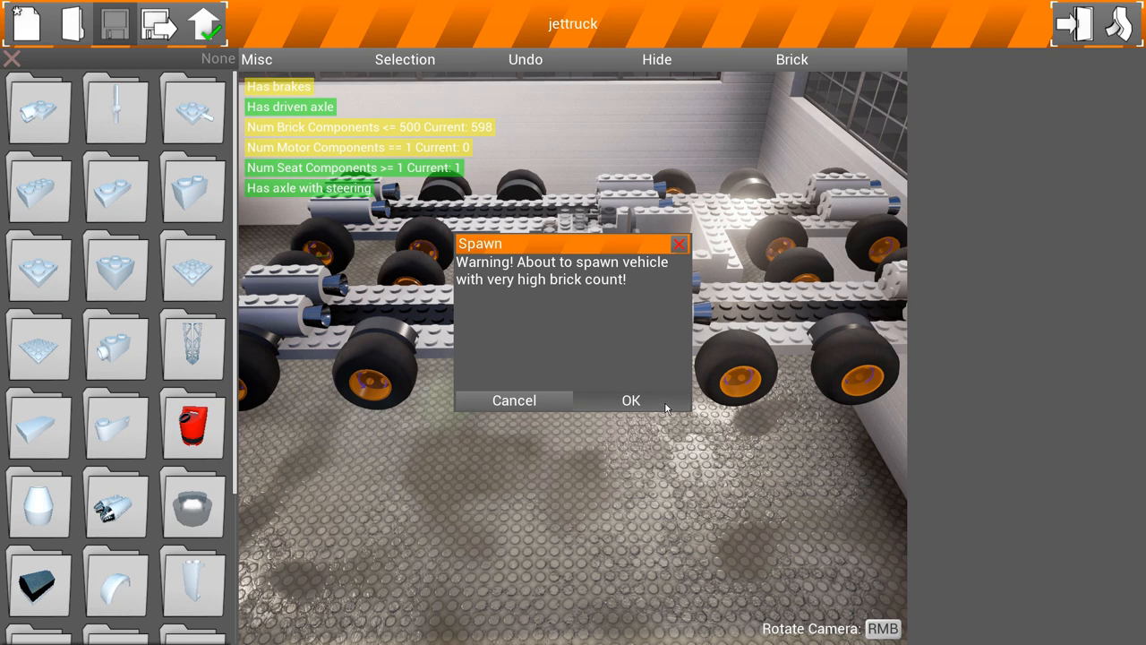
# Step: Confirm the high brick count warning to spawn the thruster-laden truck
pyautogui.click(630, 401)
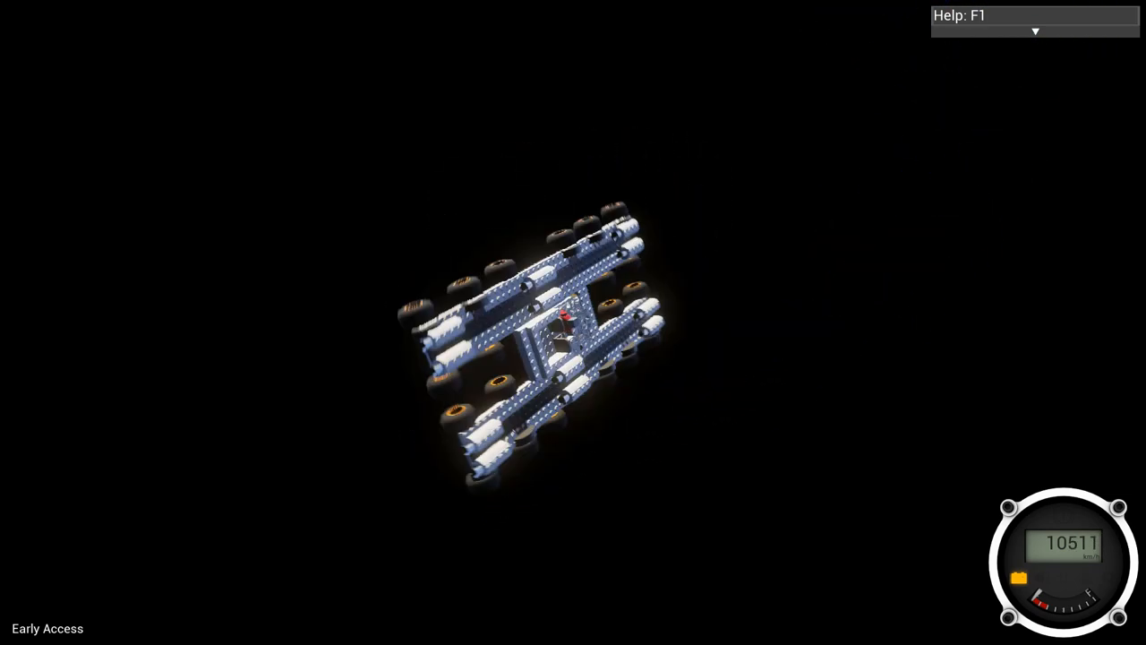
# Step: Return to the editor, save the 1079-brick truck and respawn it beside the garage
pyautogui.press('Escape')
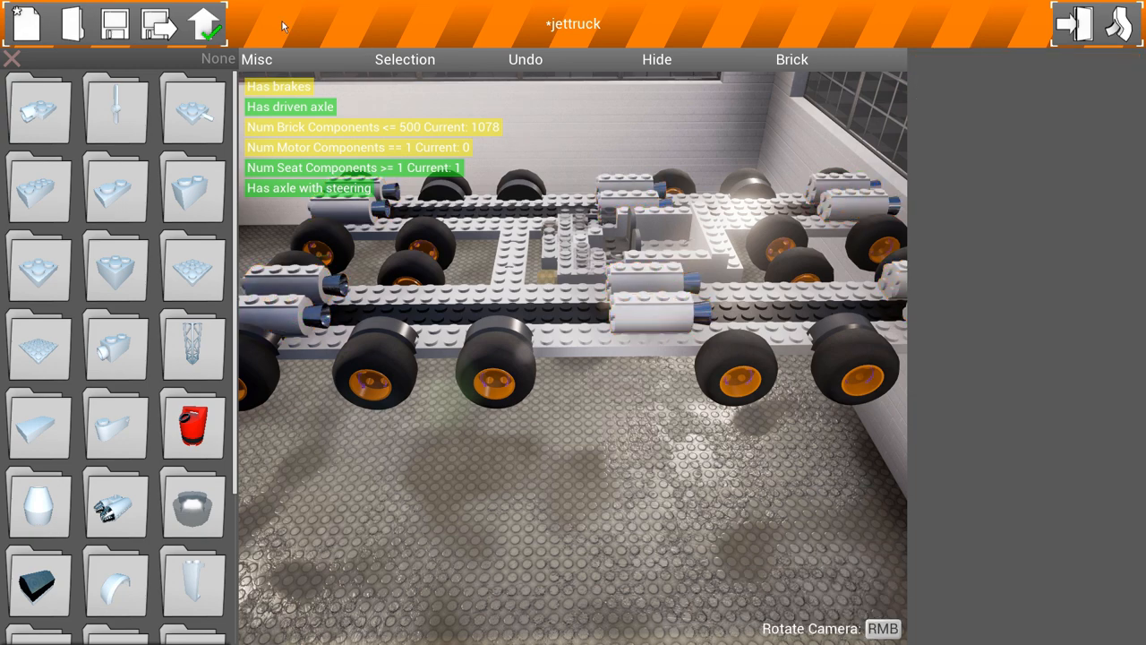
pyautogui.click(111, 23)
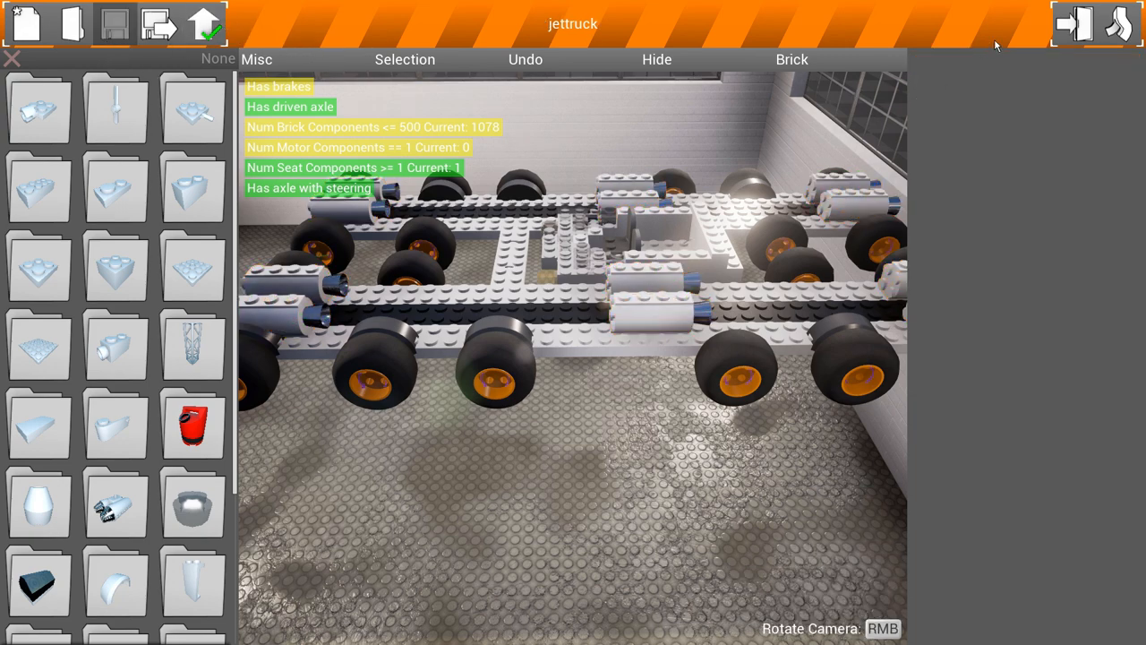
pyautogui.moveTo(1074, 25)
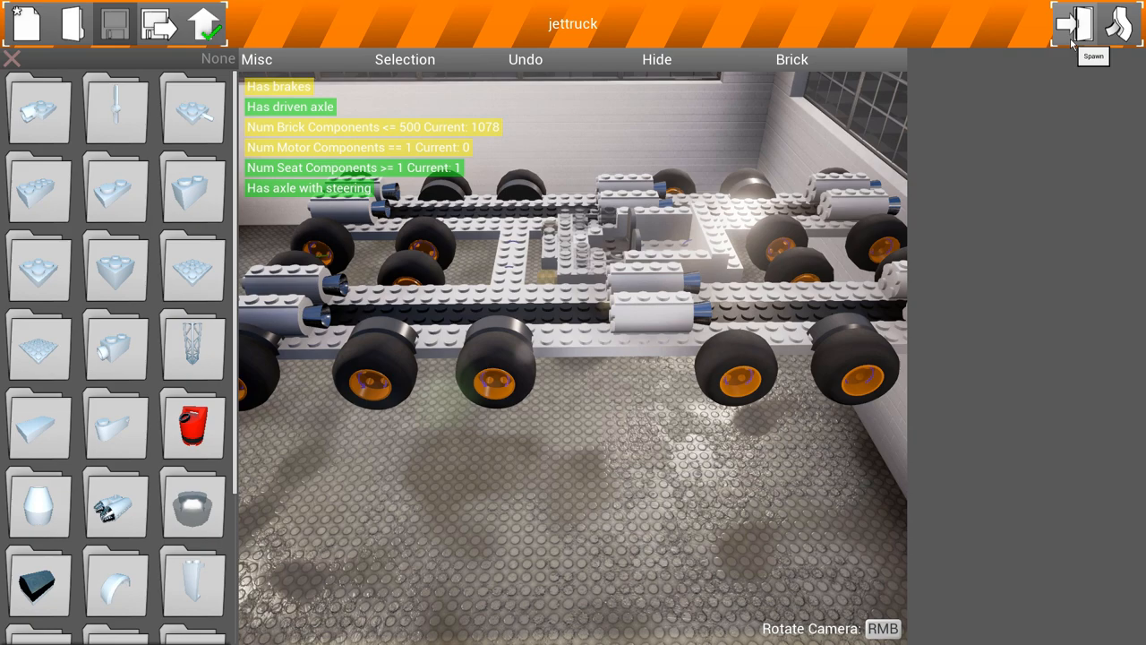
pyautogui.click(1073, 25)
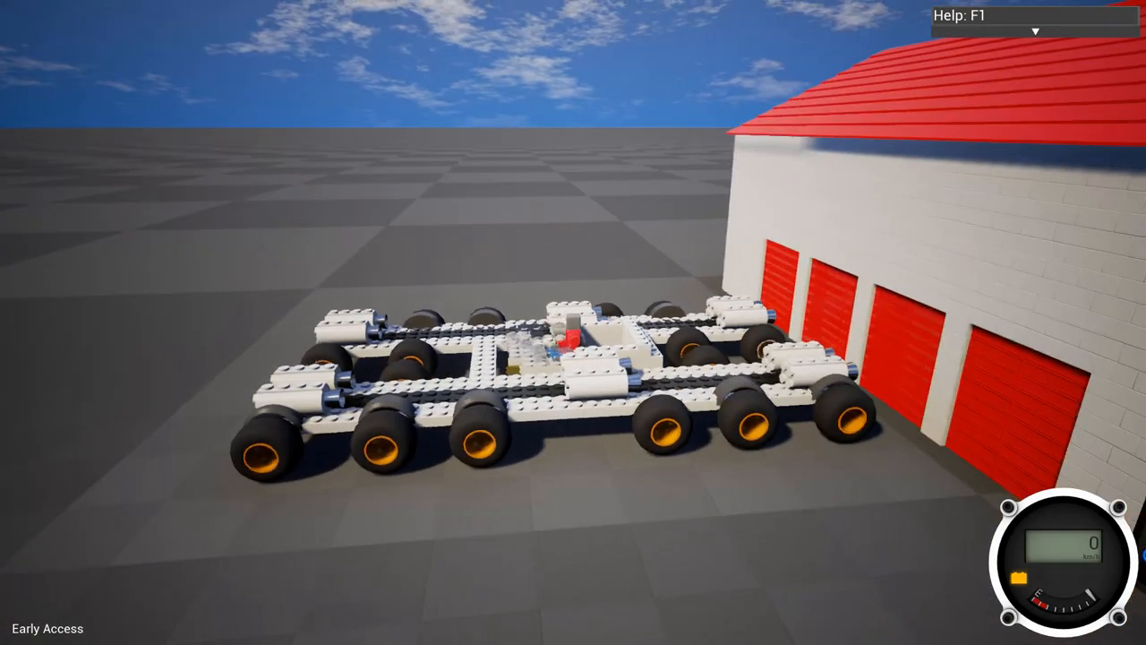